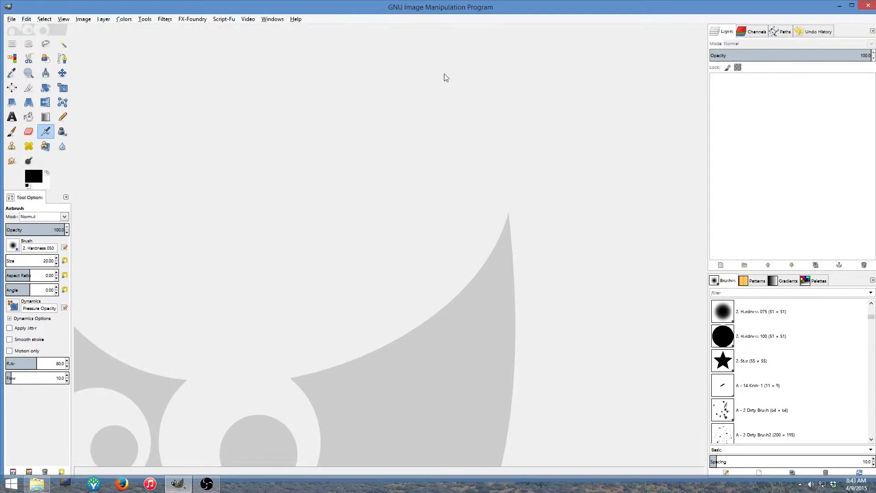
pyautogui.moveTo(274, 103)
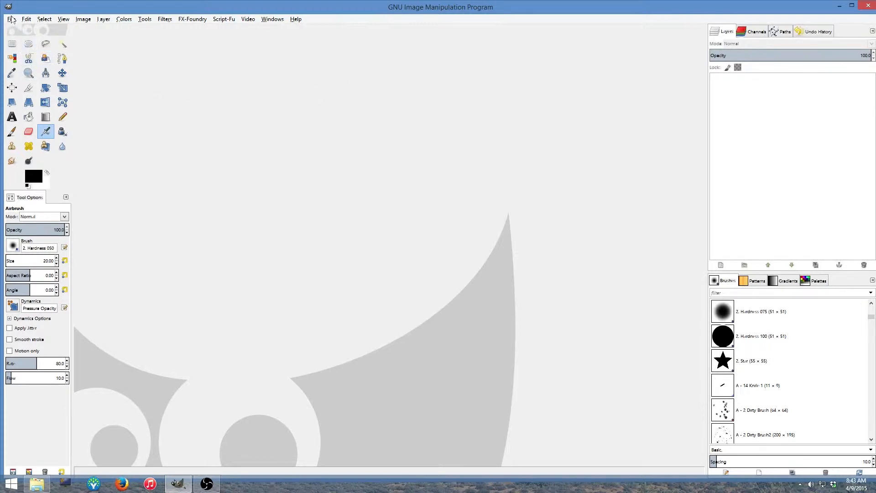
# Open GIMP's File menu to reach Batch Image Manipulation.
pyautogui.click(10, 18)
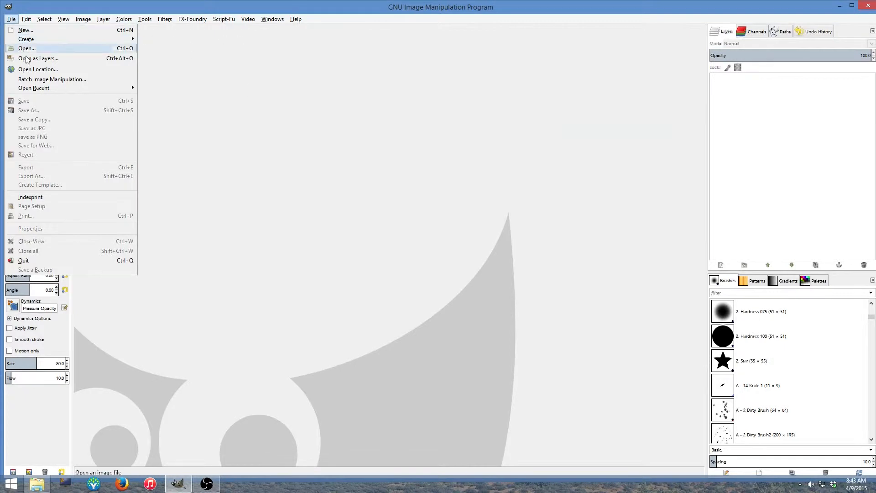
pyautogui.moveTo(52, 79)
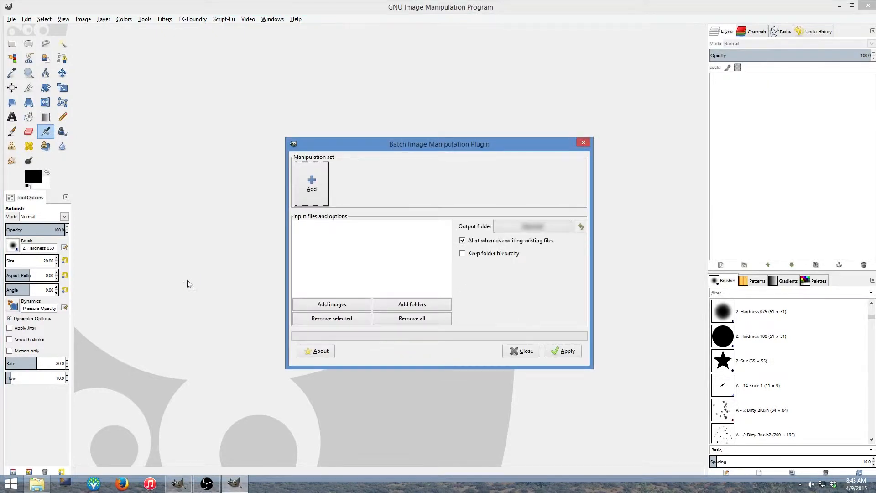
# Drag the Batch Image Manipulation Plugin dialog to a new screen position.
pyautogui.moveTo(440, 144); pyautogui.dragTo(366, 100)
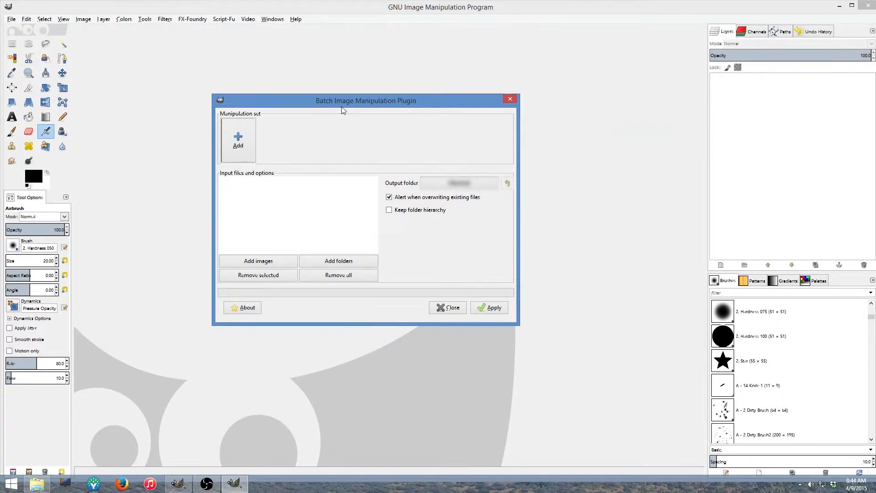
pyautogui.moveTo(154, 133)
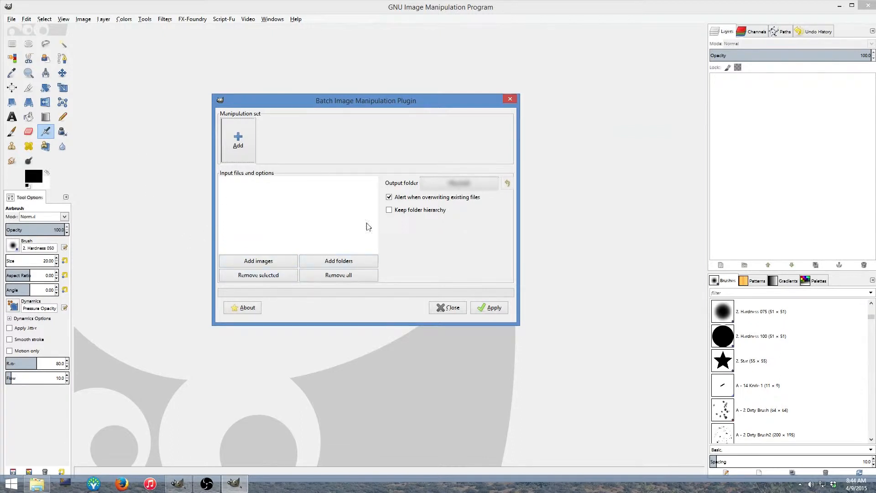
pyautogui.moveTo(354, 225)
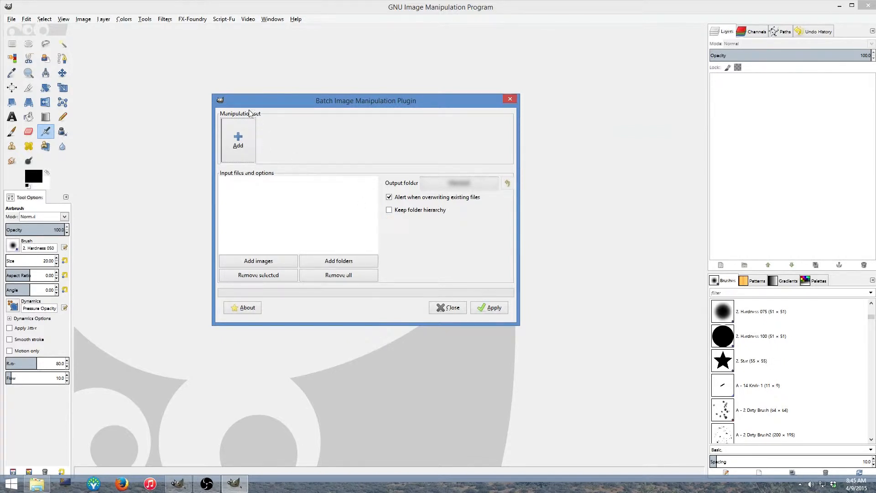
pyautogui.moveTo(252, 133)
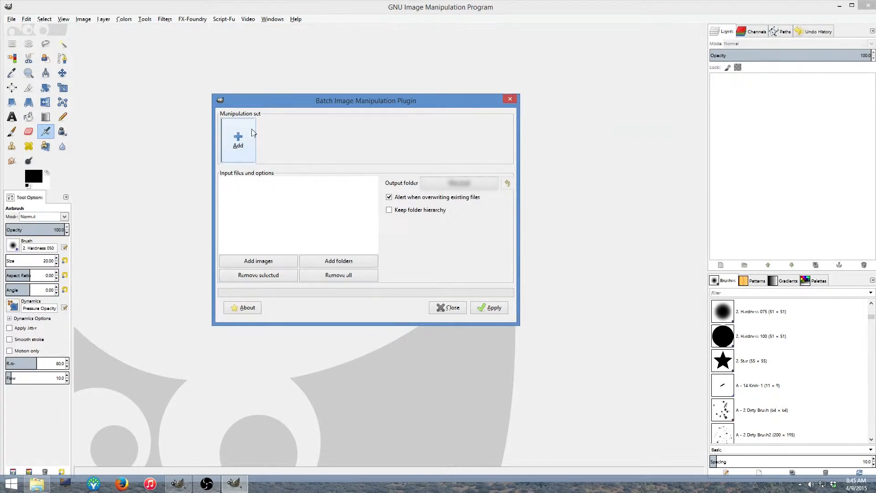
# Bring up the list of available manipulations to add a Resize step.
pyautogui.click(239, 139)
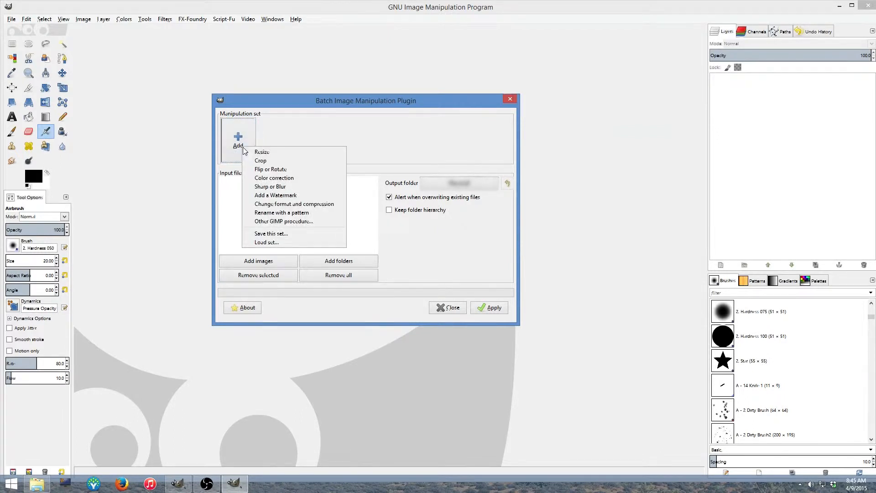
pyautogui.moveTo(261, 151)
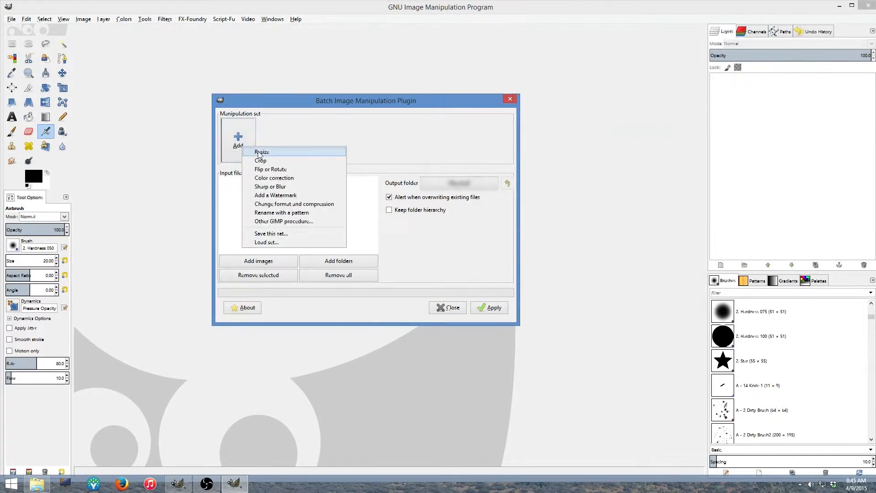
pyautogui.moveTo(270, 169)
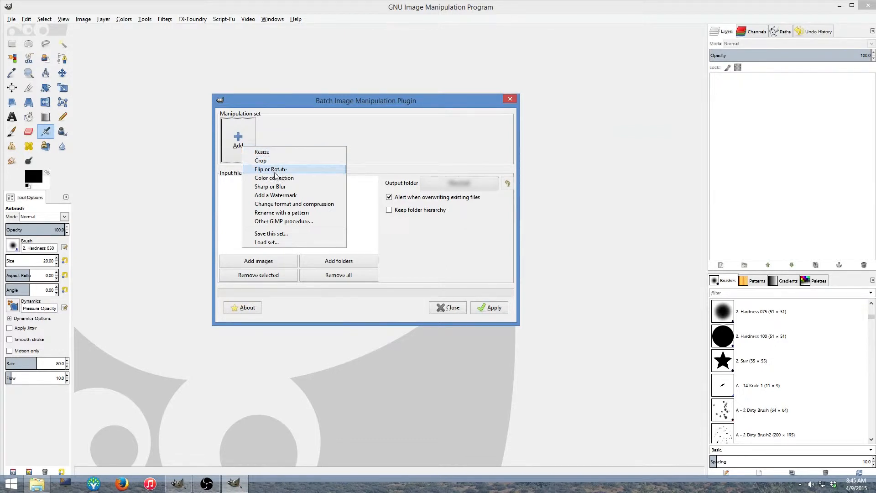
pyautogui.moveTo(320, 194)
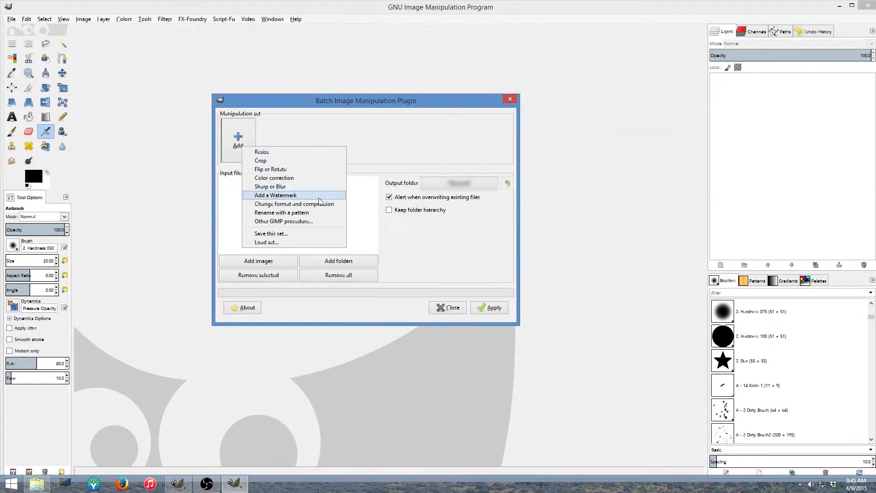
pyautogui.moveTo(294, 204)
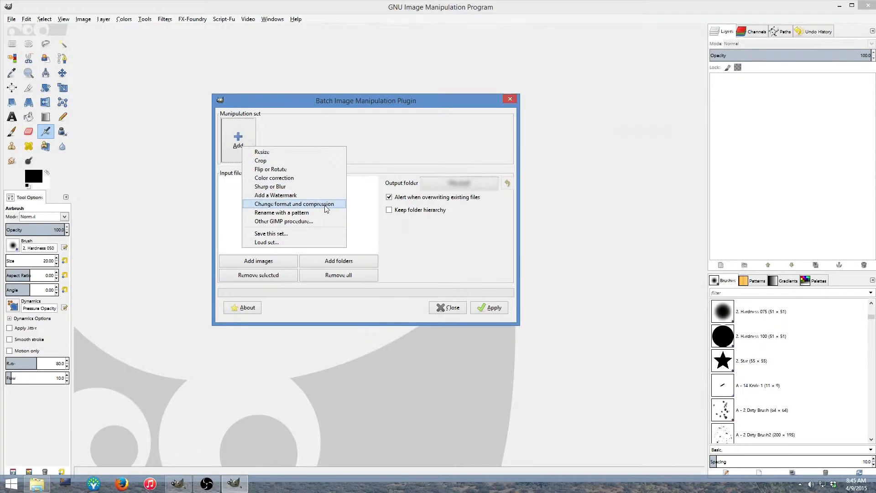
pyautogui.moveTo(282, 213)
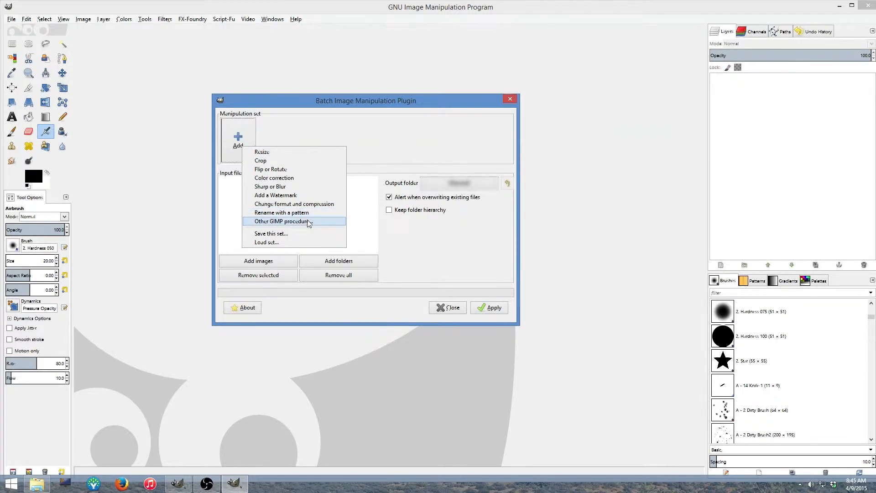
pyautogui.moveTo(299, 180)
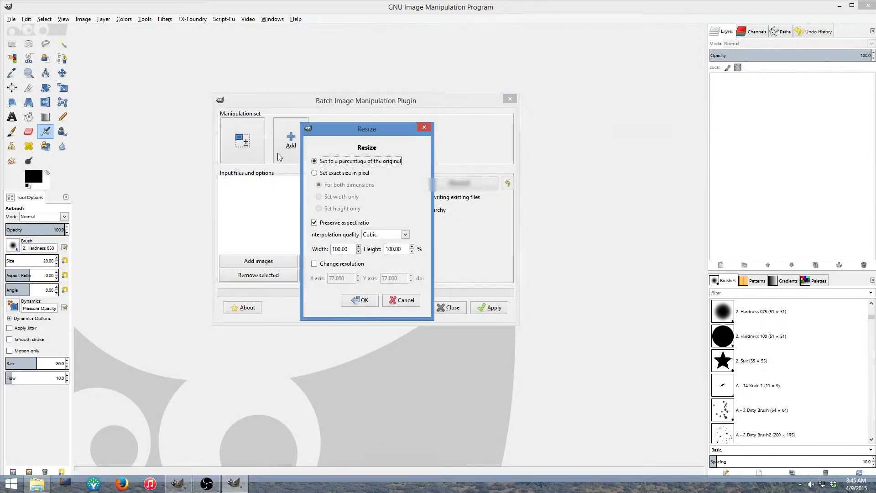
# Move the Resize window aside and set exact size 640 × 480 pixels.
pyautogui.moveTo(367, 129); pyautogui.dragTo(251, 73)
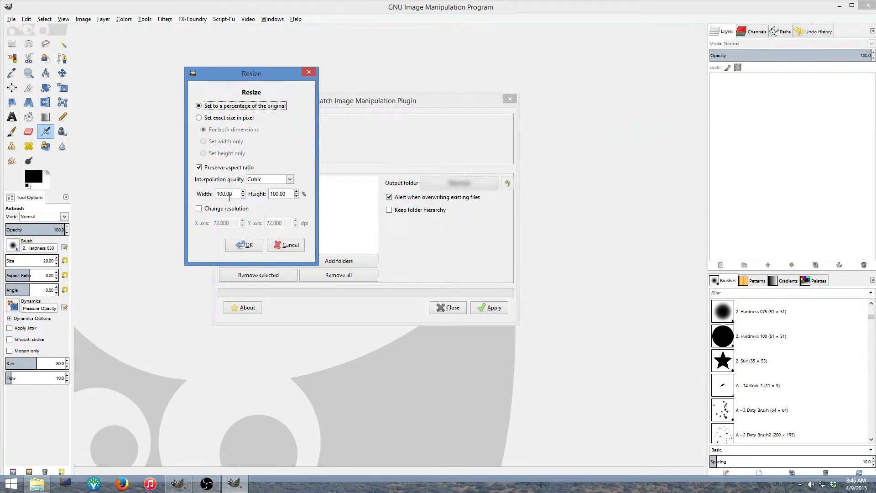
pyautogui.click(199, 118)
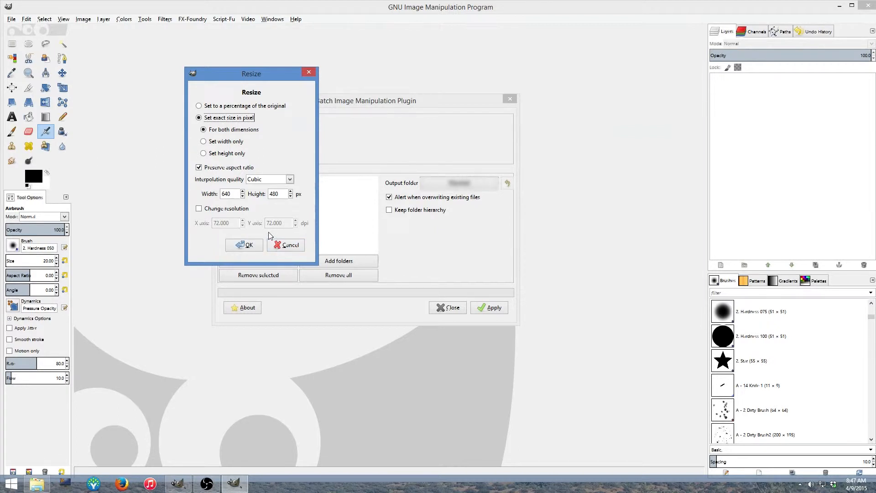
pyautogui.moveTo(271, 235)
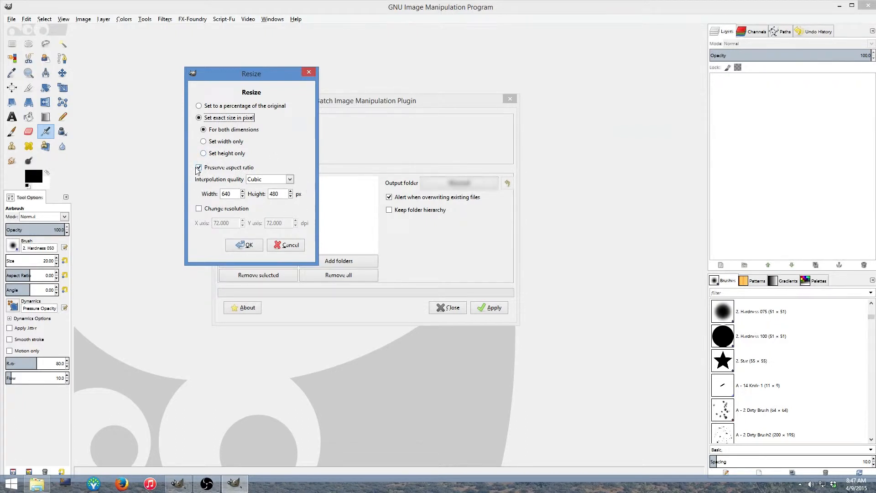
# Confirm the 640×480 resize and add a Change format and compression step.
pyautogui.click(286, 245)
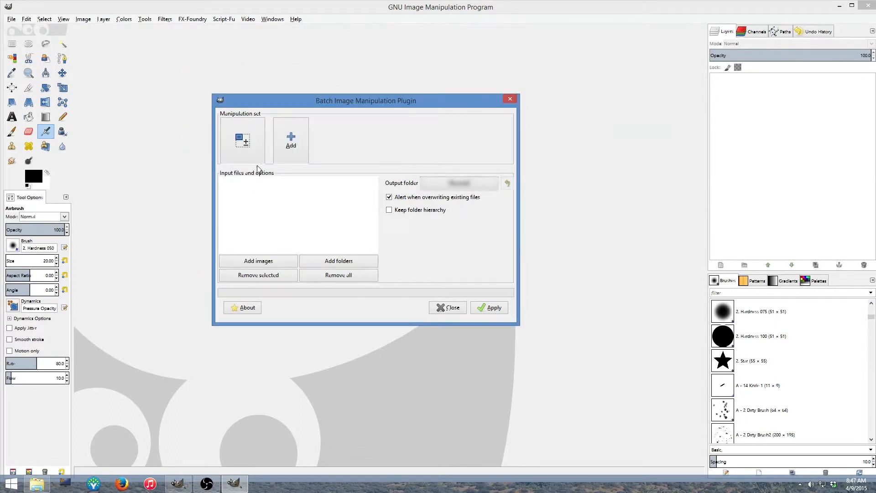
pyautogui.click(243, 139)
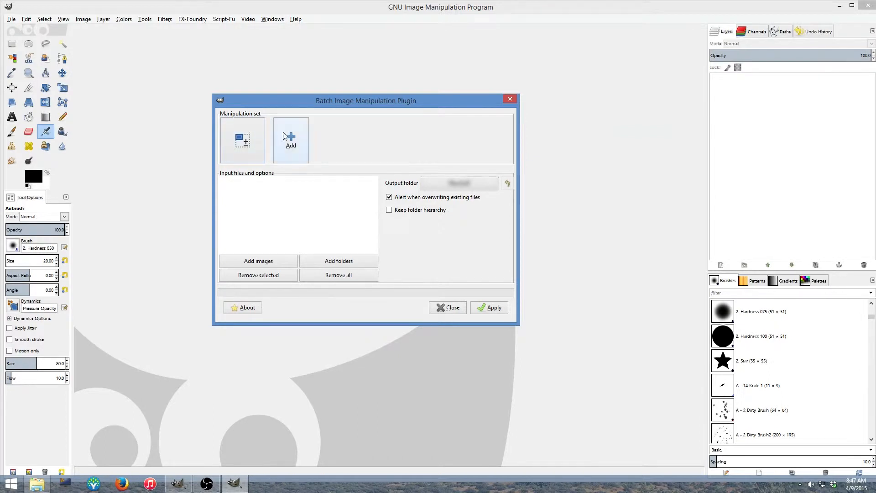
pyautogui.click(290, 140)
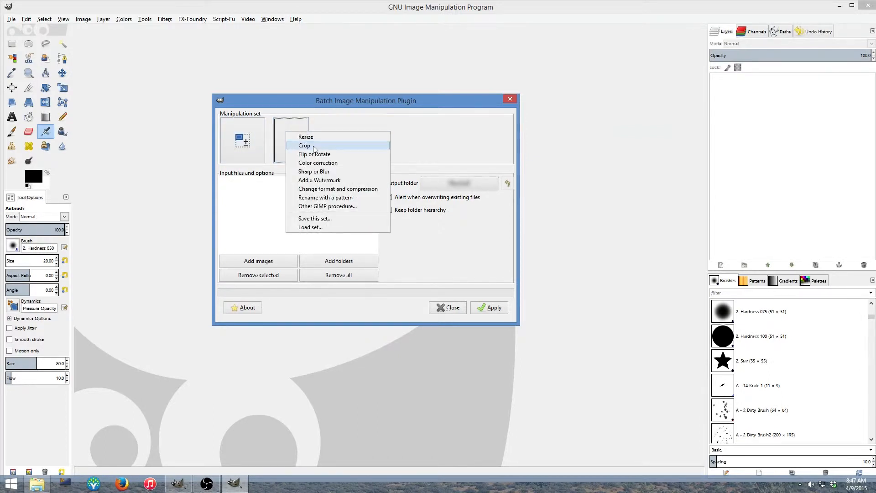
pyautogui.click(338, 189)
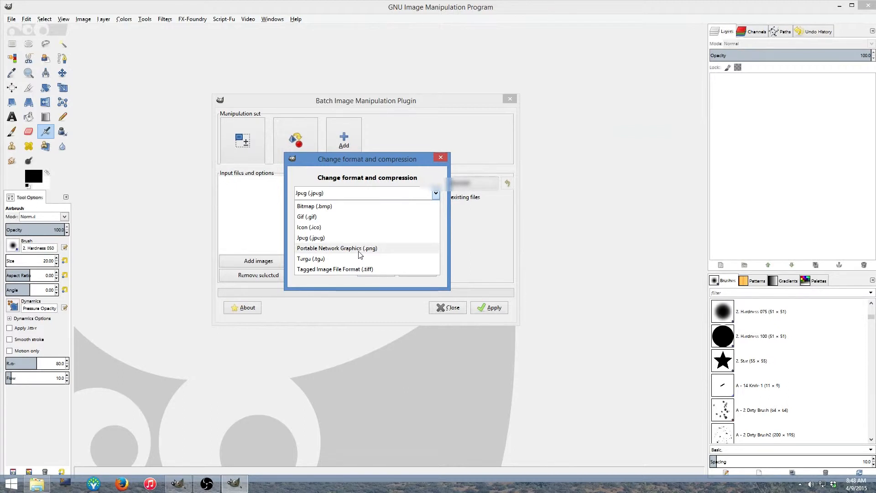
# Set output format to PNG with compression 0 and Save comments unchecked.
pyautogui.click(337, 248)
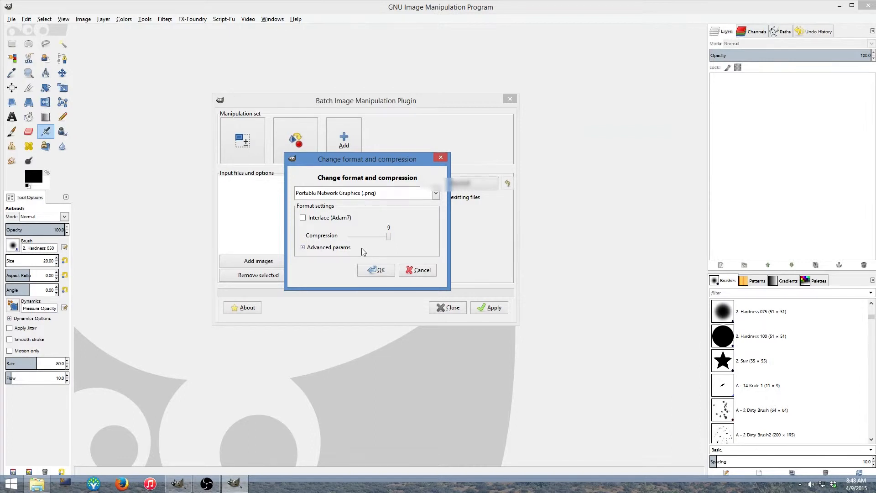
pyautogui.moveTo(366, 251)
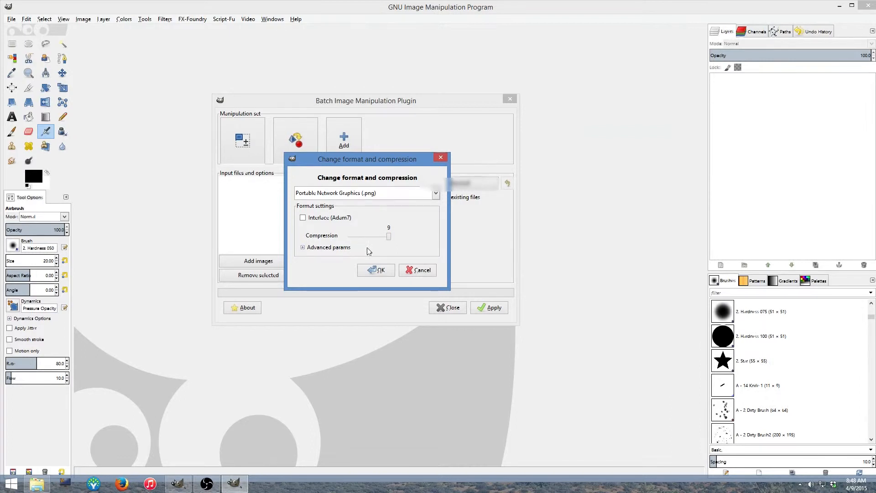
pyautogui.moveTo(390, 236); pyautogui.dragTo(375, 236)
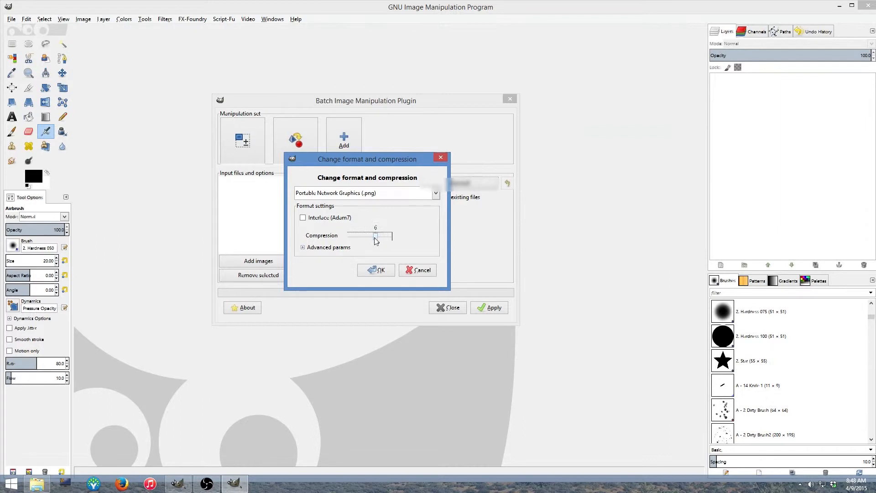
pyautogui.moveTo(376, 235); pyautogui.dragTo(349, 235)
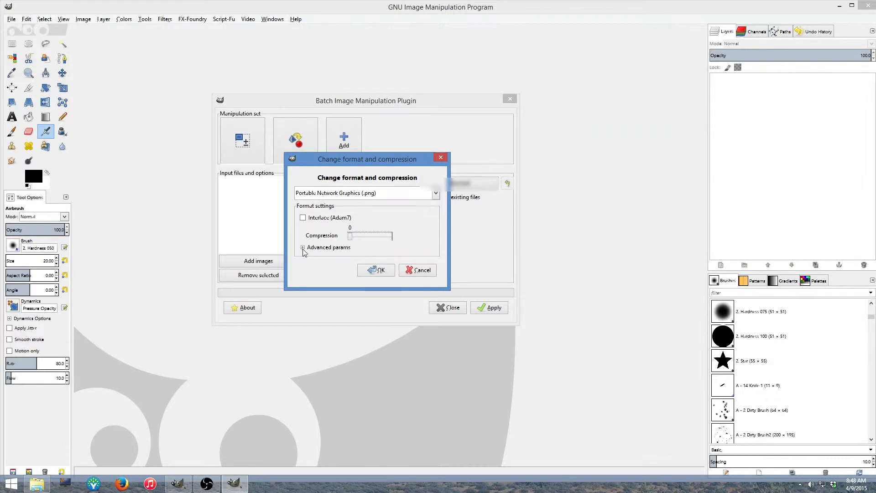
pyautogui.click(303, 247)
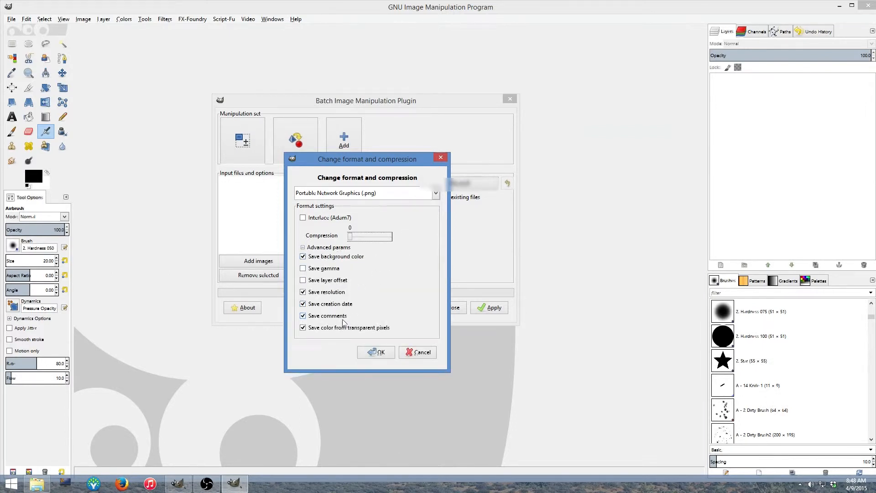
pyautogui.click(304, 315)
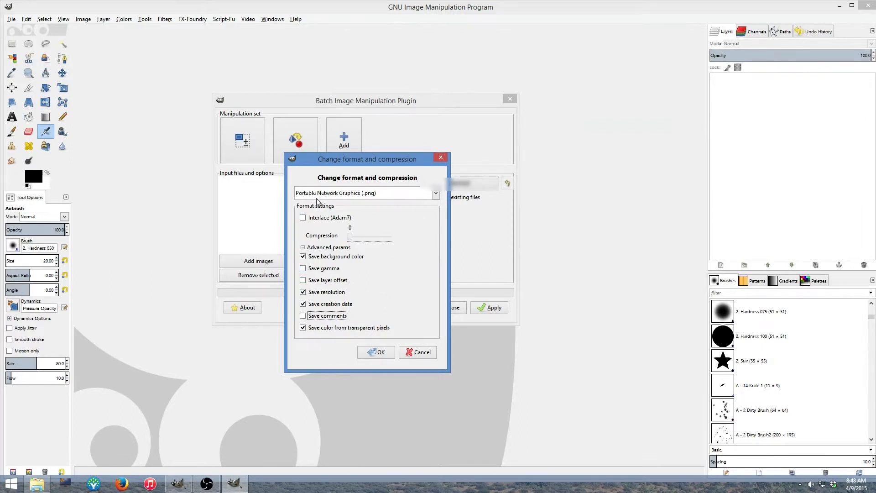
# Confirm the PNG settings and clear the input file list with Remove all.
pyautogui.click(376, 352)
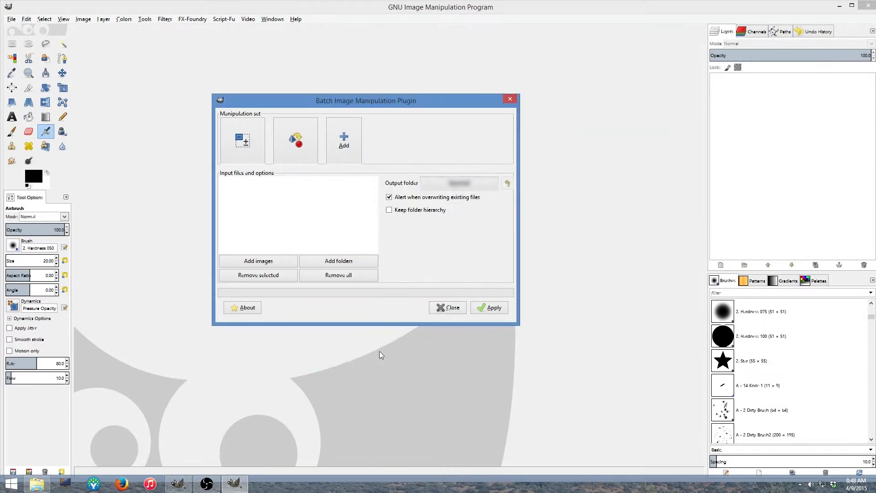
pyautogui.click(243, 139)
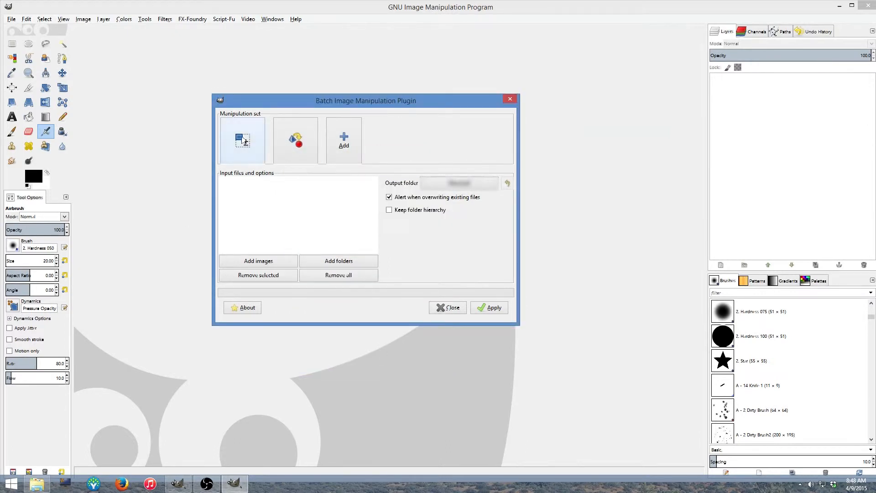
pyautogui.moveTo(266, 146)
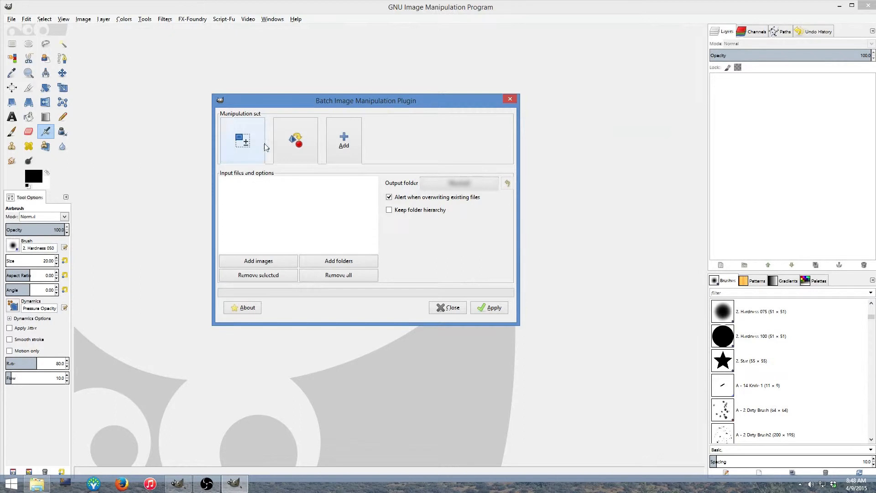
pyautogui.click(296, 140)
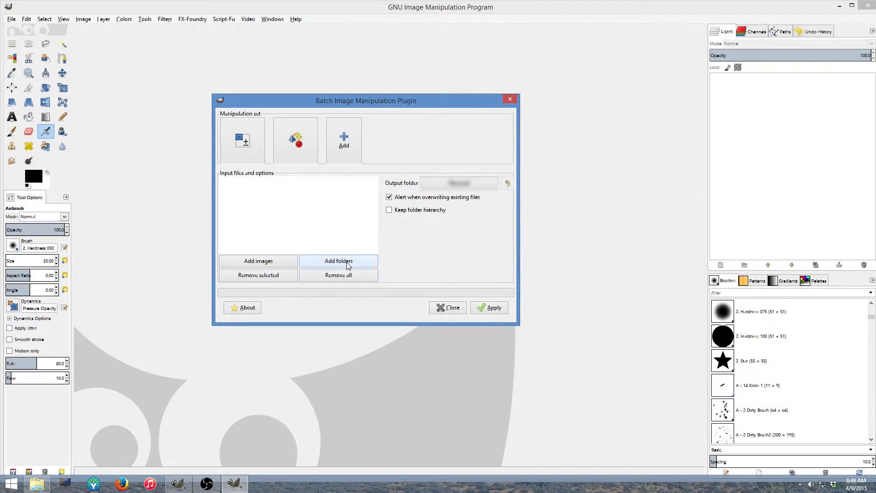
pyautogui.moveTo(346, 266)
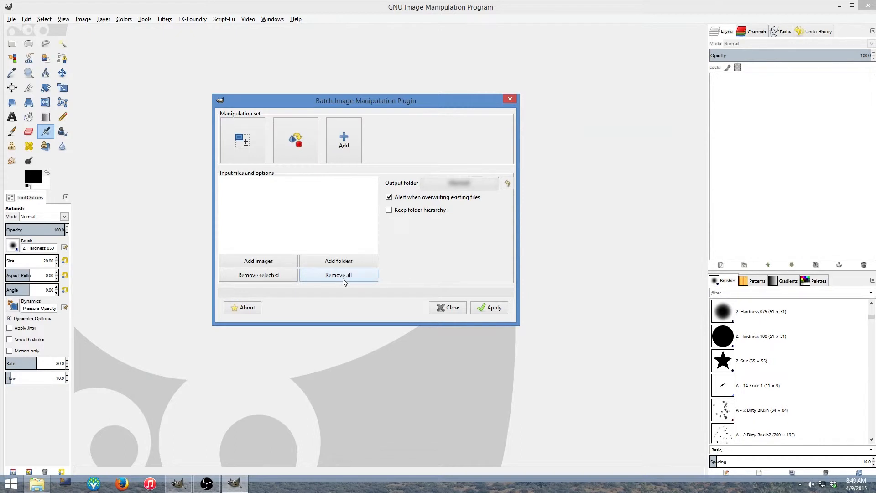
pyautogui.moveTo(361, 209)
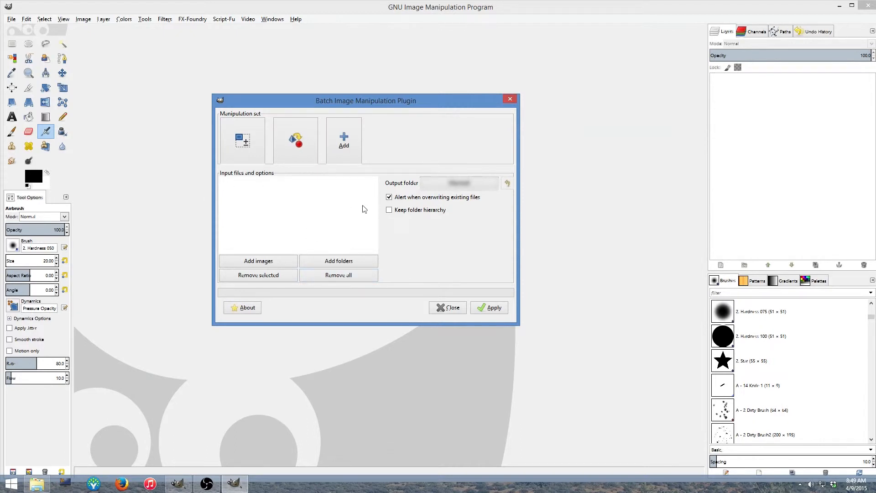
pyautogui.moveTo(330, 198)
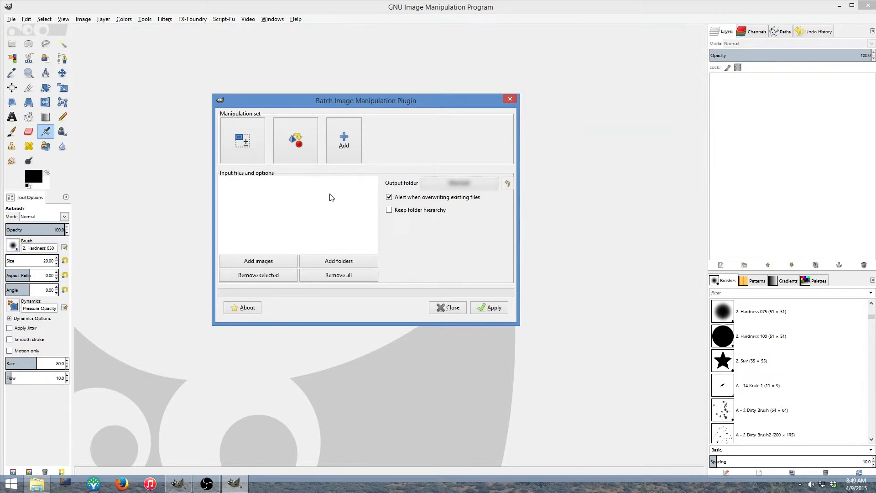
# Add the Sample Pictures folder's photos as batch input files.
pyautogui.click(338, 261)
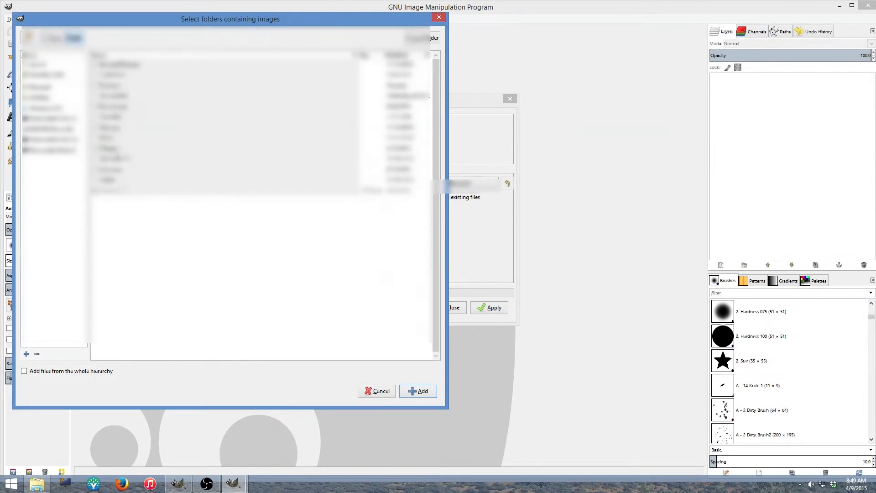
pyautogui.click(95, 38)
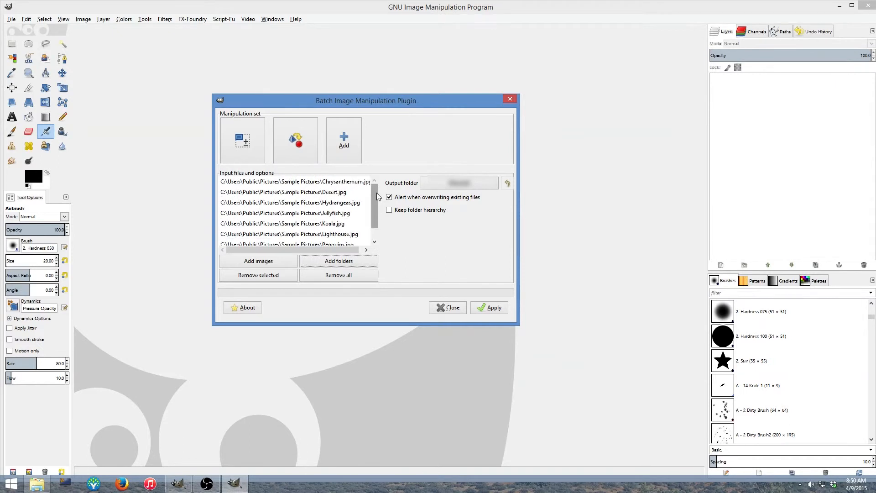
pyautogui.moveTo(380, 200)
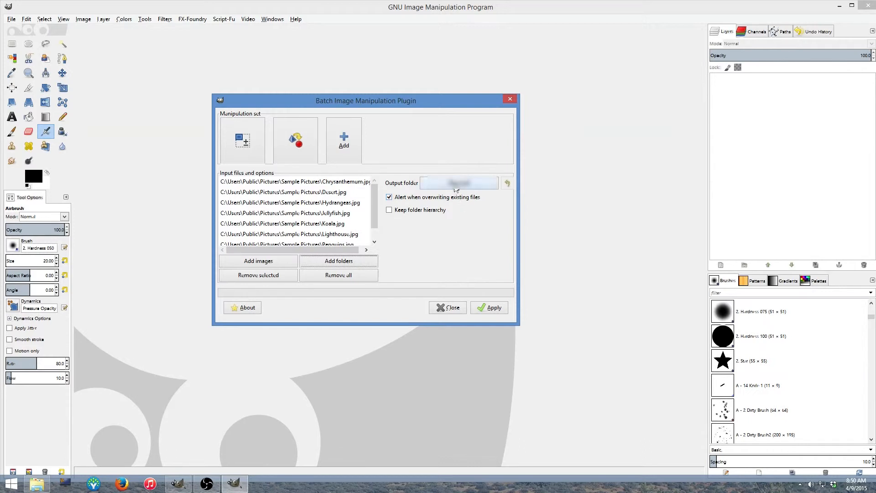
# Set a new empty 'resized images' folder on the Desktop as output.
pyautogui.click(506, 183)
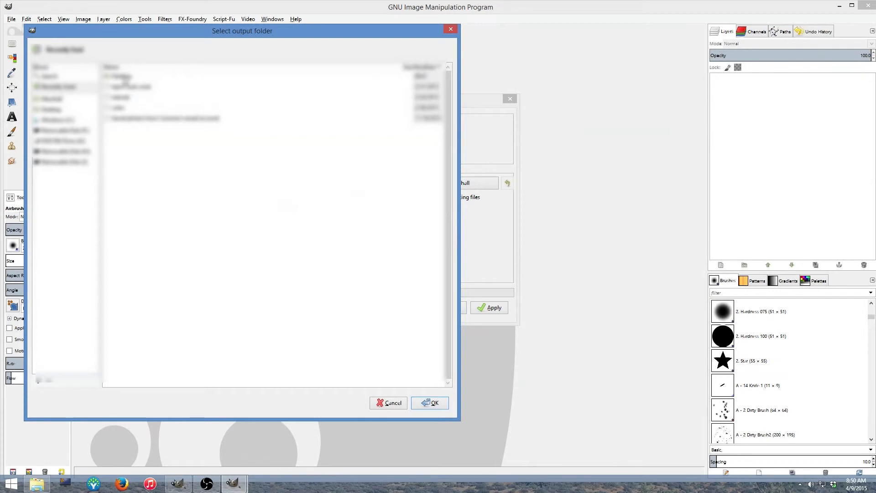
pyautogui.click(52, 109)
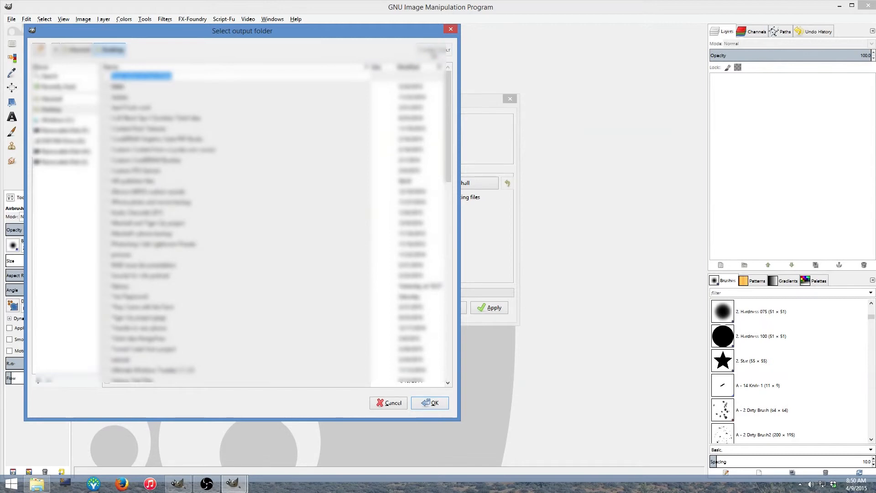
pyautogui.moveTo(433, 55)
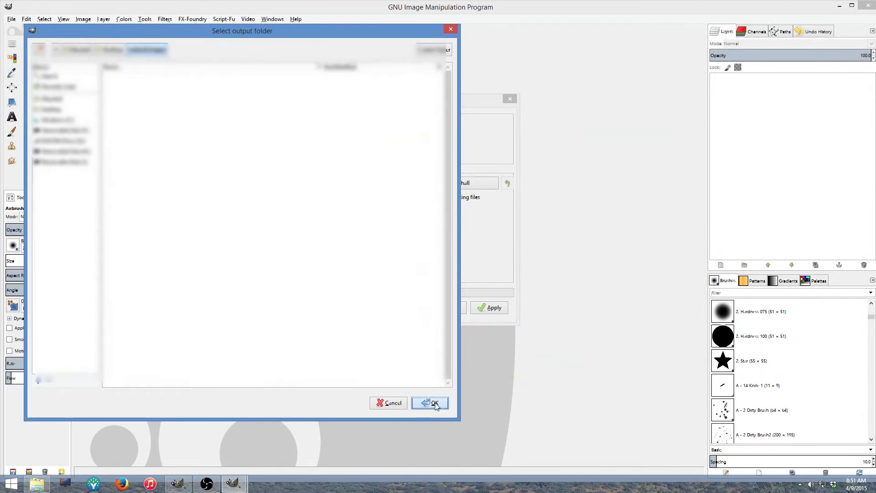
pyautogui.click(430, 403)
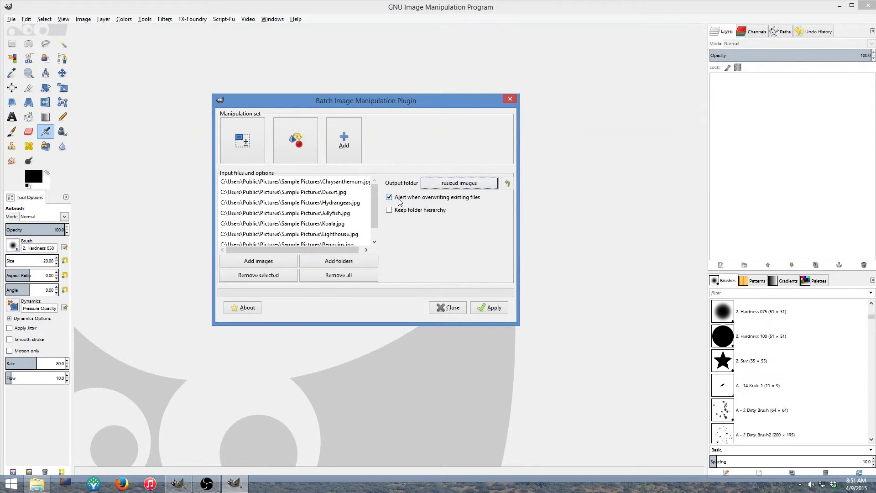
pyautogui.moveTo(475, 205)
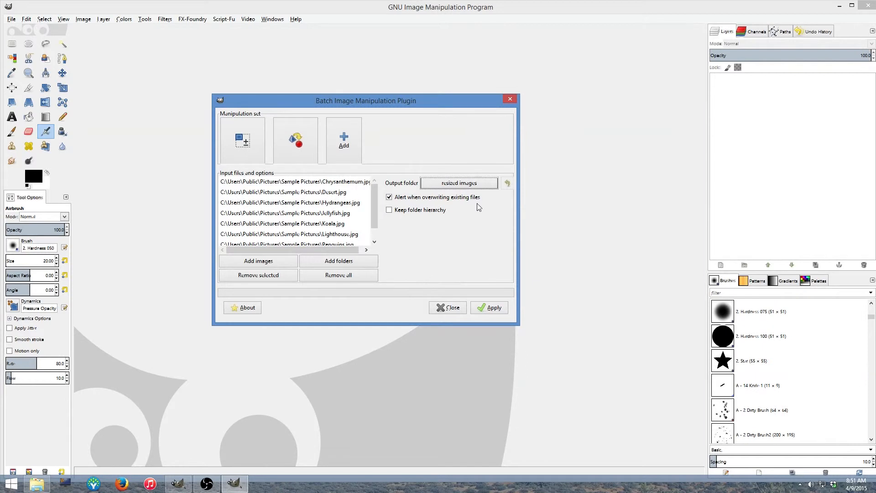
pyautogui.click(389, 197)
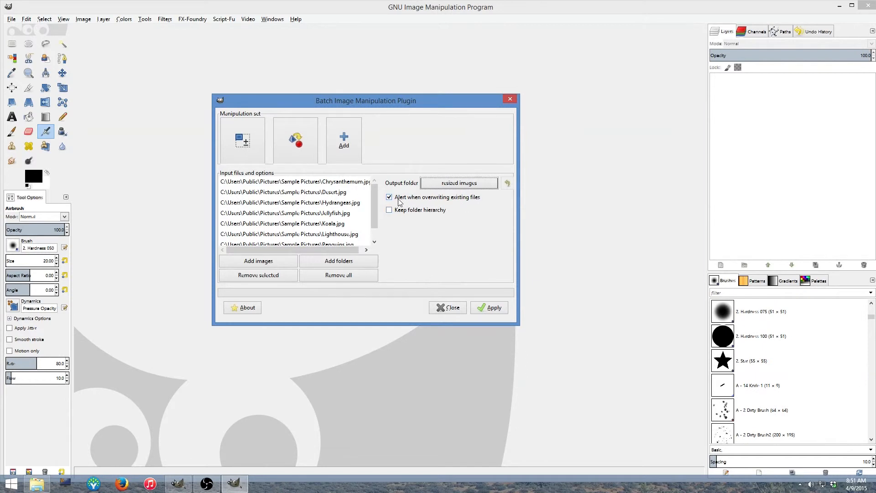
pyautogui.moveTo(429, 206)
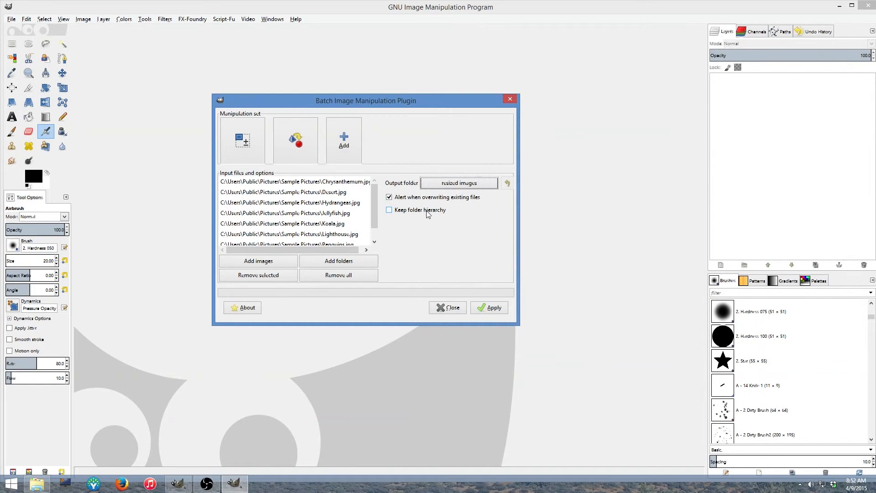
pyautogui.click(389, 210)
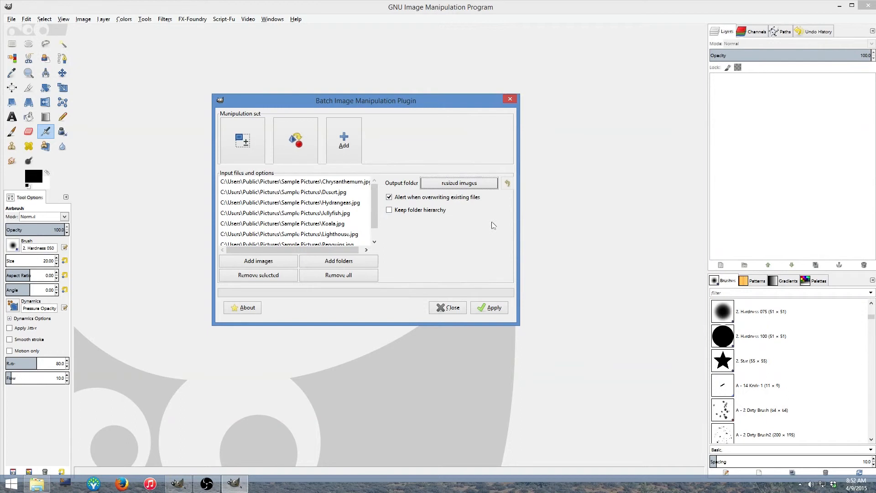
# Apply the batch job, processing all files with 0 errors, then close the window.
pyautogui.click(493, 307)
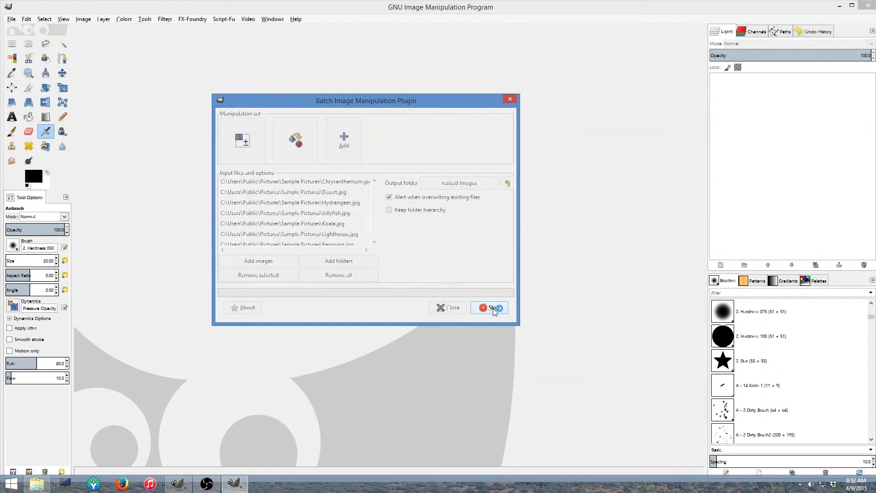
pyautogui.click(490, 307)
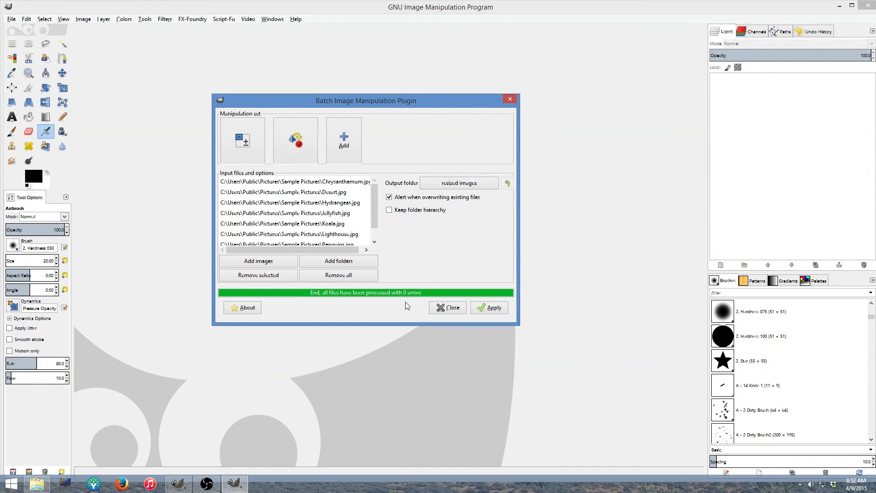
pyautogui.moveTo(406, 305)
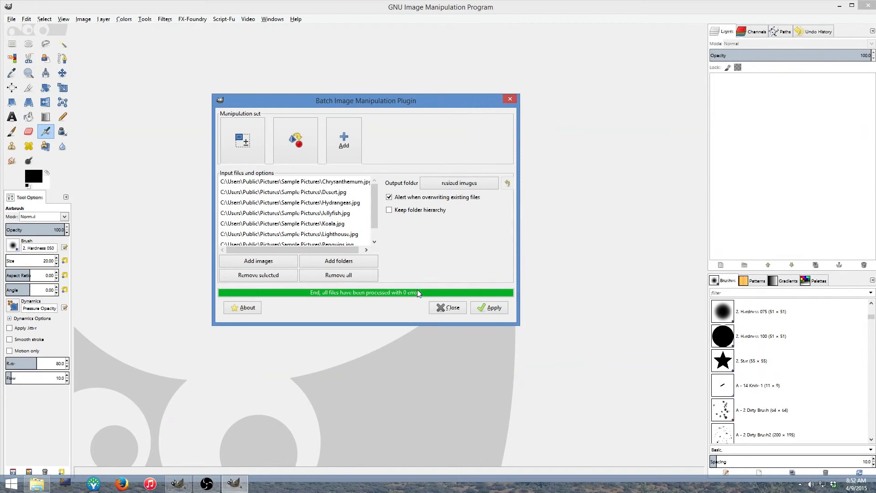
pyautogui.moveTo(343, 291)
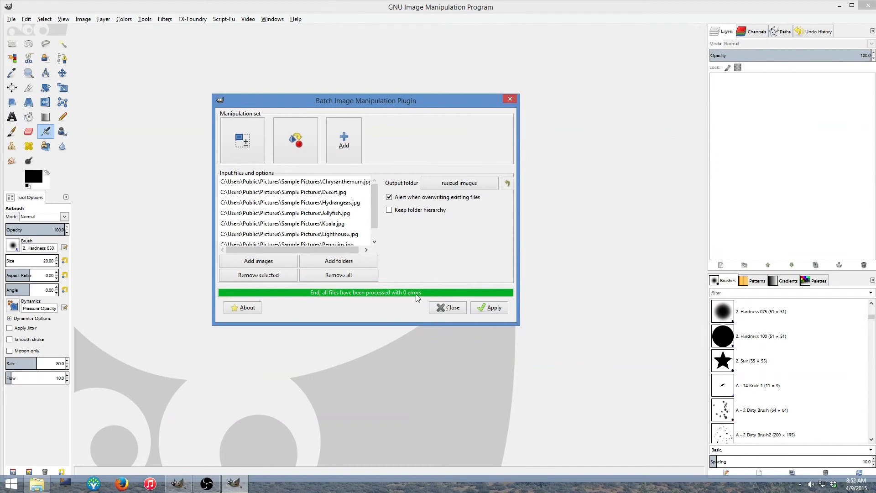
pyautogui.click(447, 307)
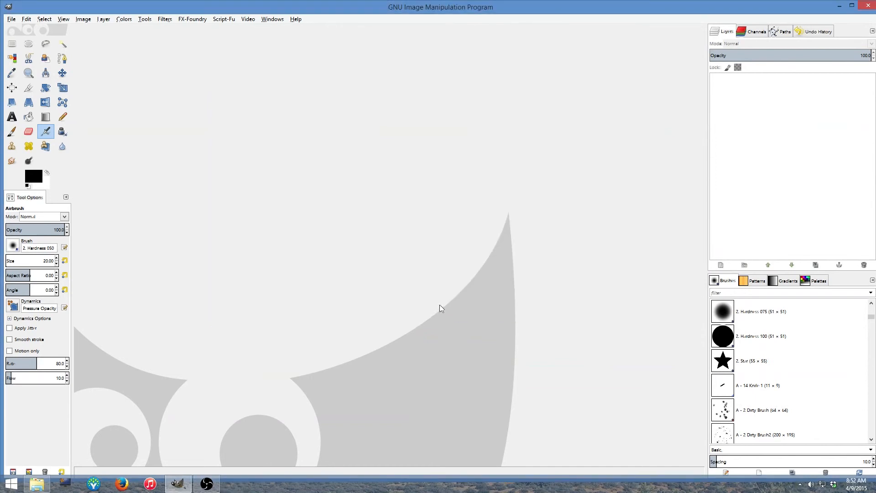
# Preview Desert, Jellyfish and Koala PNGs in the resized images folder, then open Tulips.png.
pyautogui.click(10, 20)
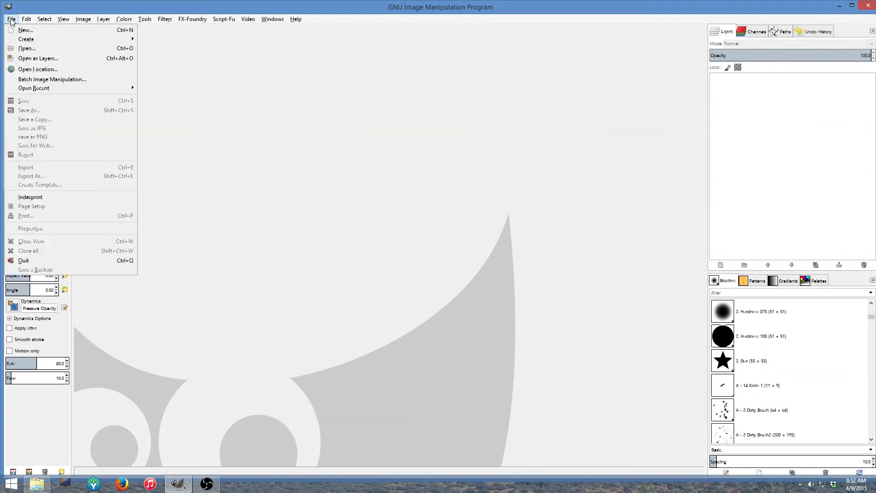
pyautogui.click(26, 48)
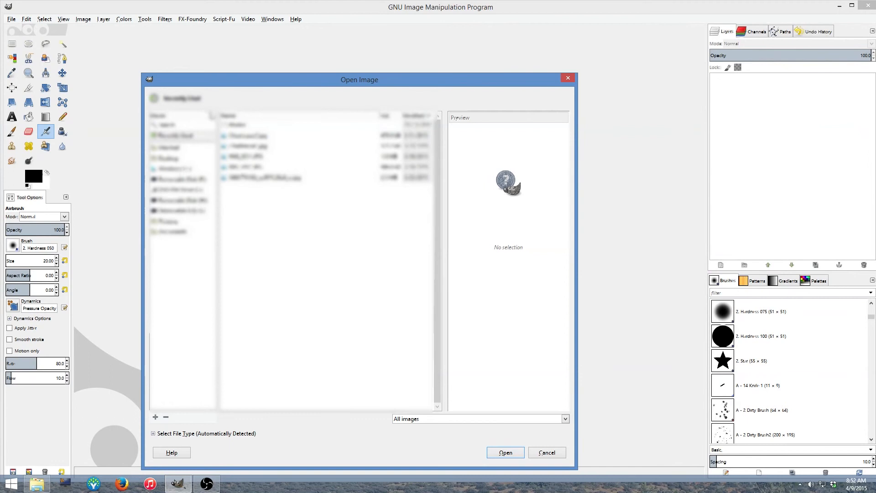
pyautogui.moveTo(274, 201)
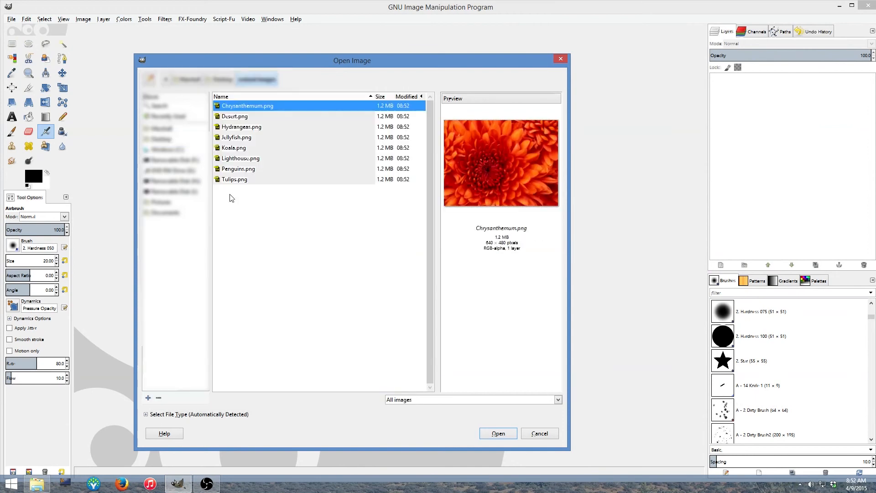
pyautogui.moveTo(532, 249)
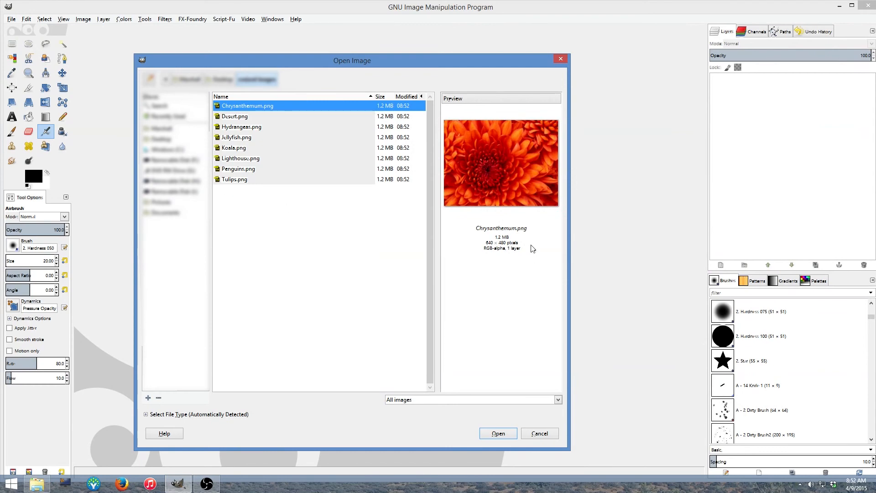
pyautogui.moveTo(520, 231)
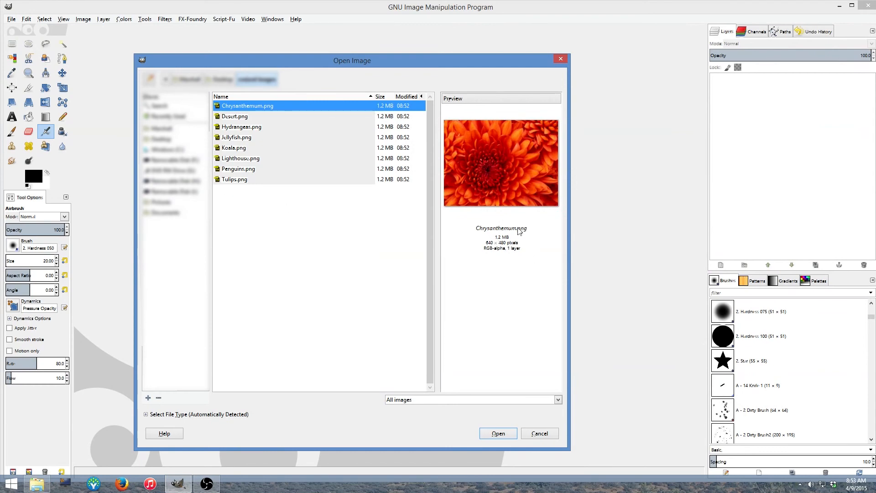
pyautogui.click(235, 116)
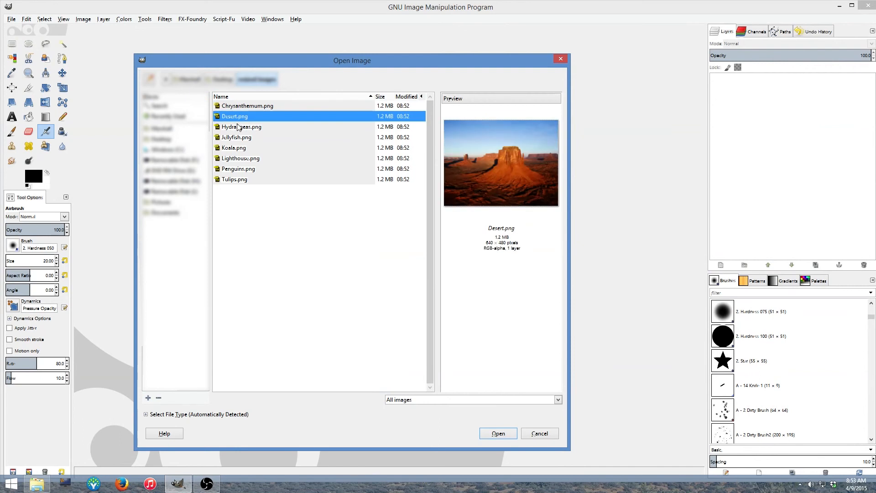
pyautogui.click(236, 137)
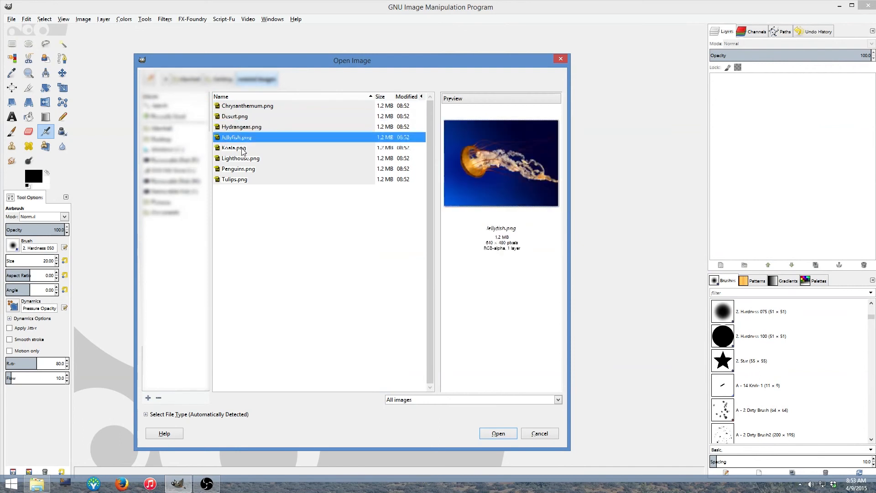
pyautogui.click(233, 147)
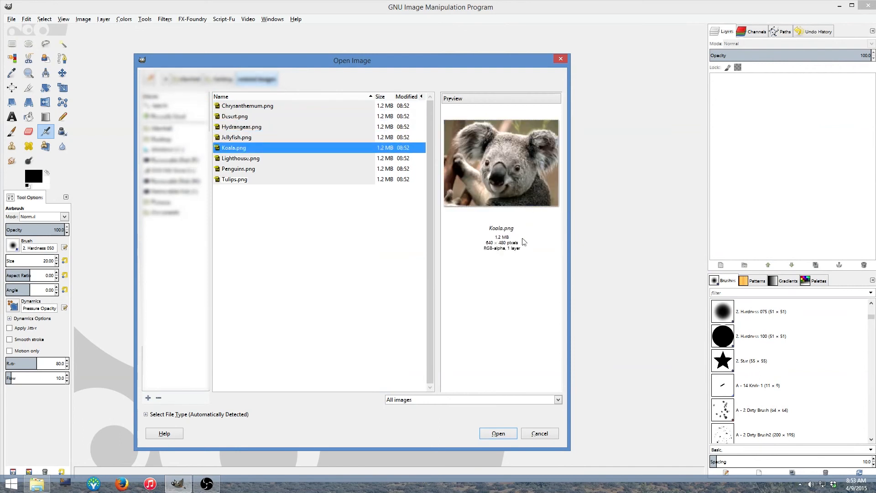
pyautogui.moveTo(480, 244)
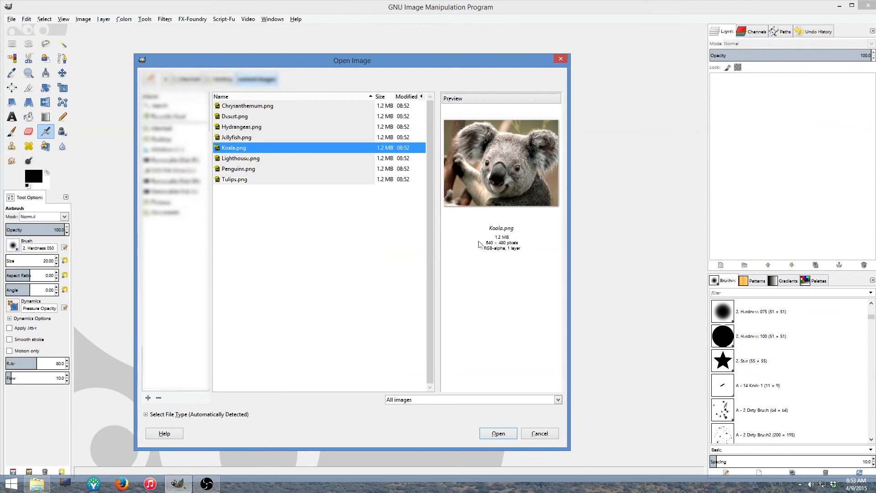
pyautogui.moveTo(246, 187)
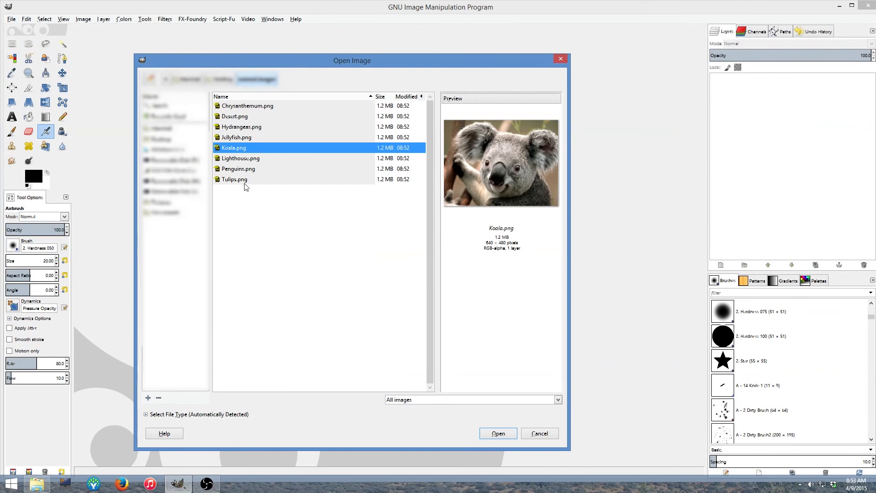
pyautogui.click(234, 179)
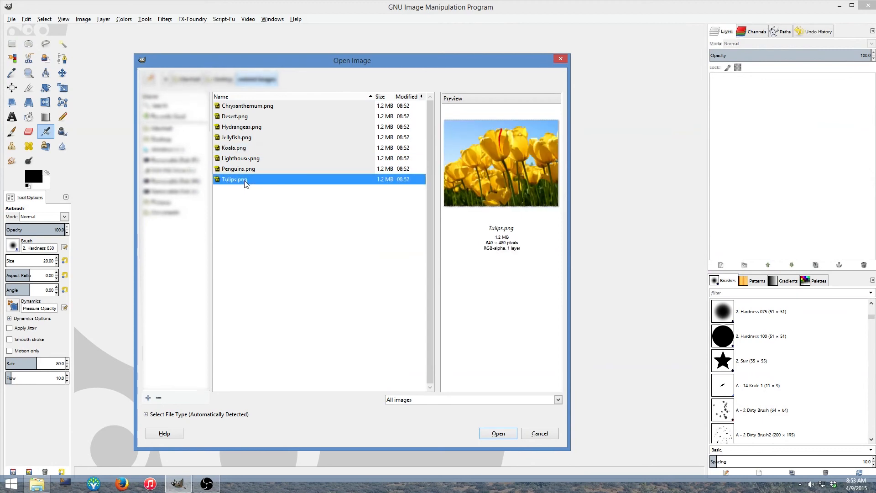
pyautogui.moveTo(519, 177)
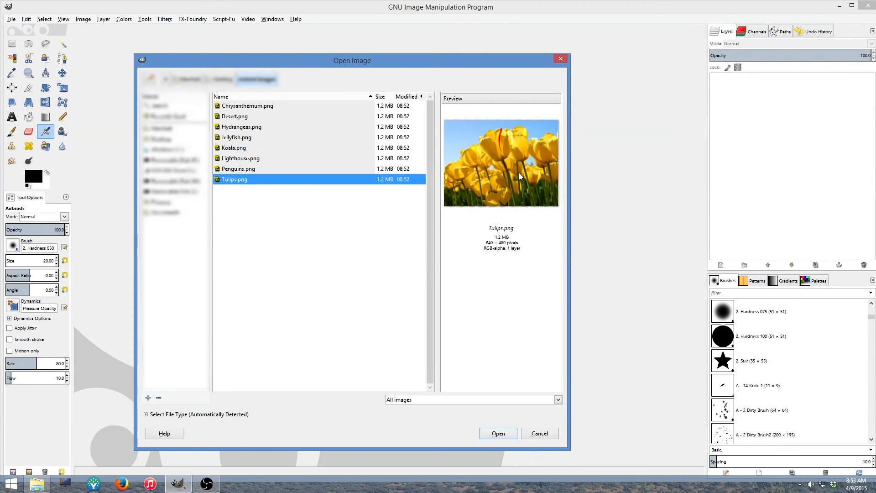
pyautogui.click(497, 433)
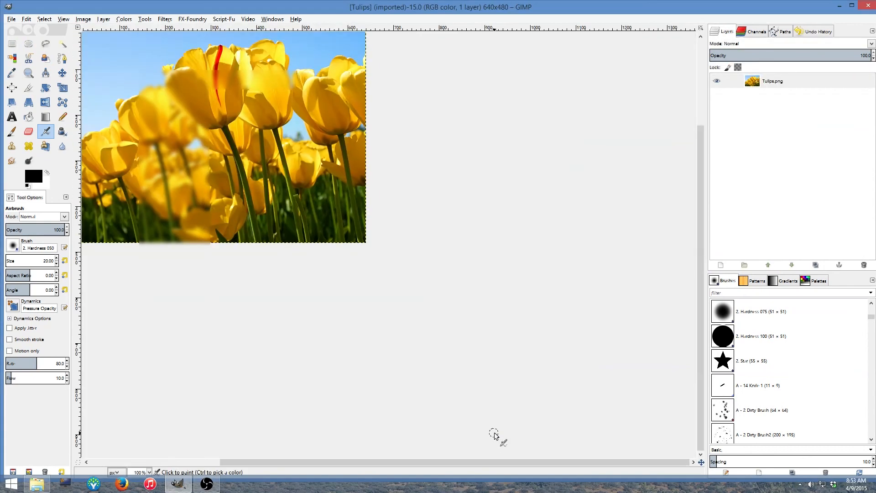